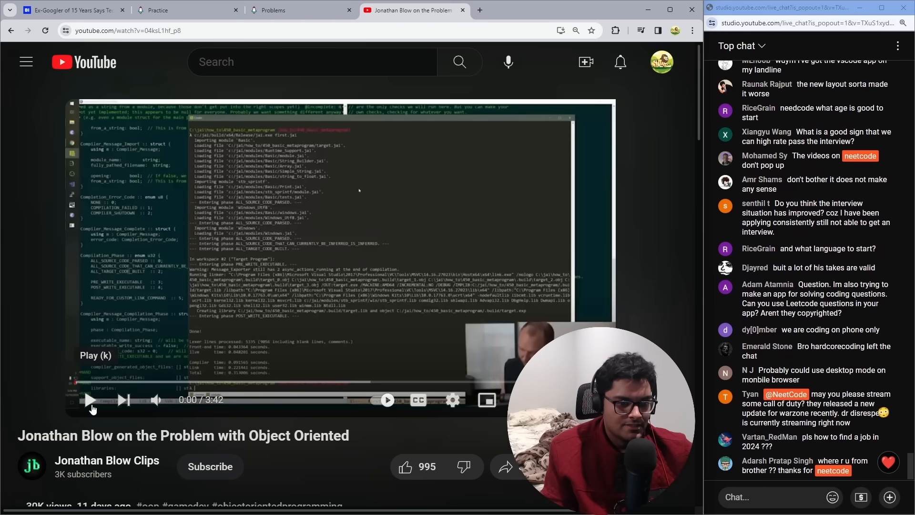
- Resume playback of the Jonathan Blow object-oriented programming clip
{"action": "left_click", "coordinate": [90, 399]}
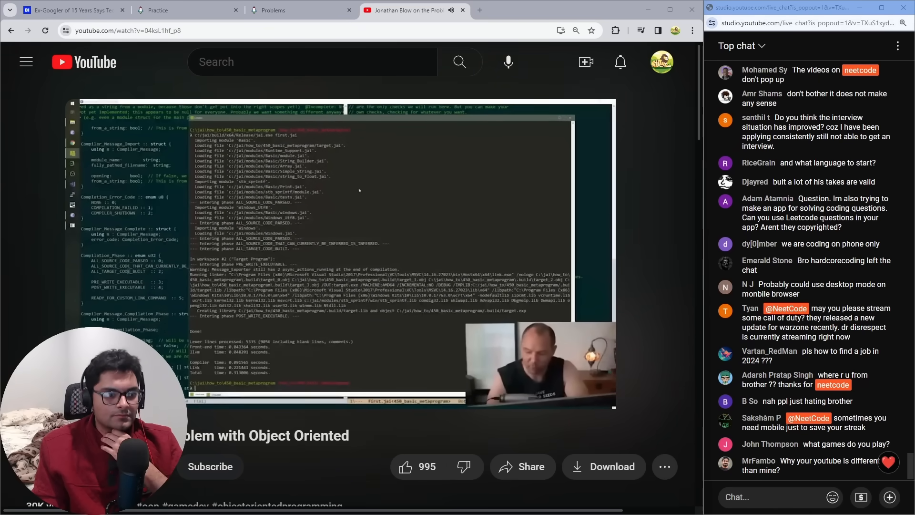
{"action": "mouse_move", "coordinate": [432, 264]}
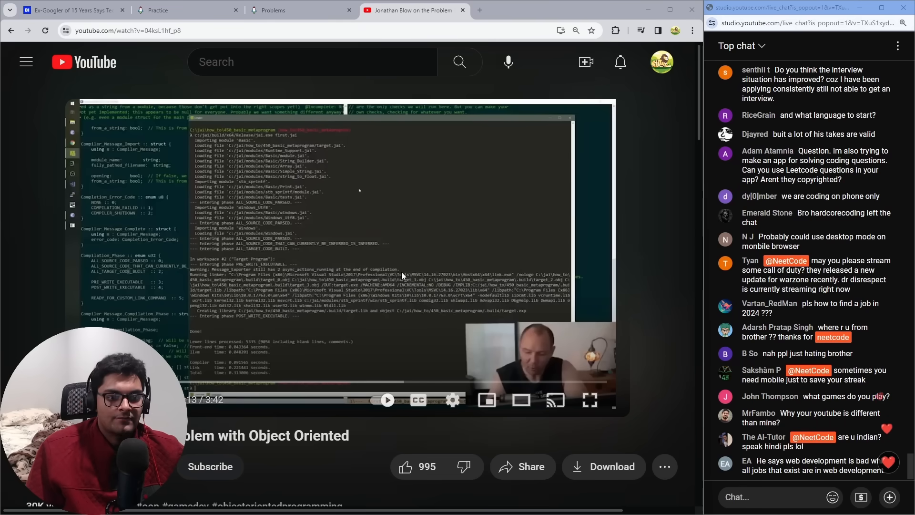
- Scroll the Google results and open the Stack Exchange question on what Alan Kay meant by object-oriented
{"action": "scroll", "scroll_direction": "down", "scroll_amount": 3}
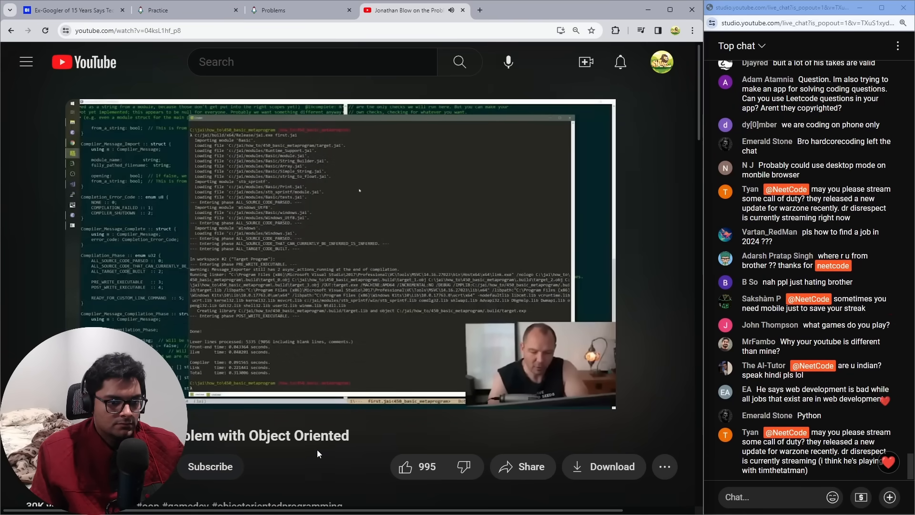
{"action": "mouse_move", "coordinate": [327, 468]}
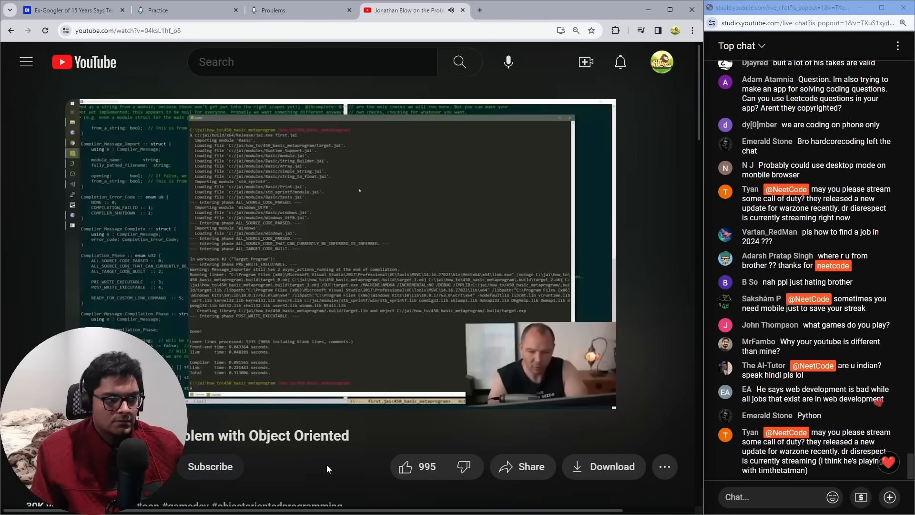
{"action": "mouse_move", "coordinate": [206, 412]}
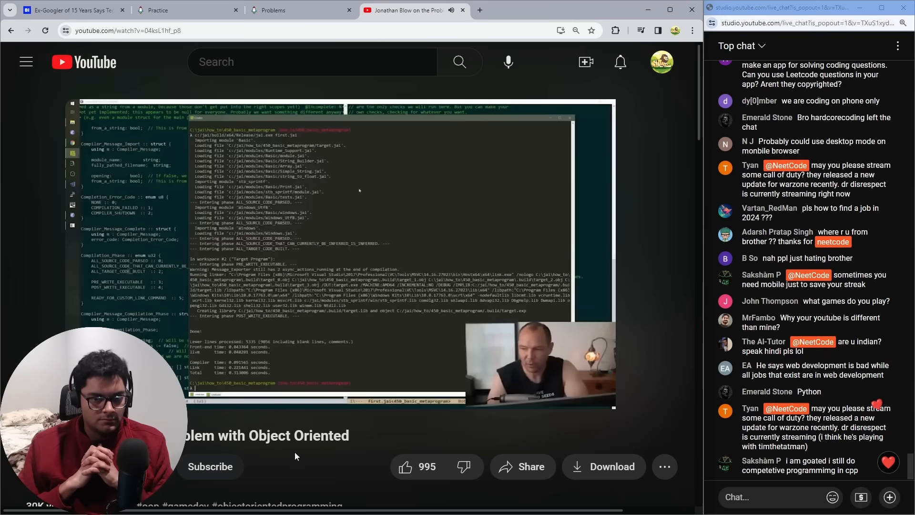
{"action": "scroll", "scroll_direction": "down", "scroll_amount": 3}
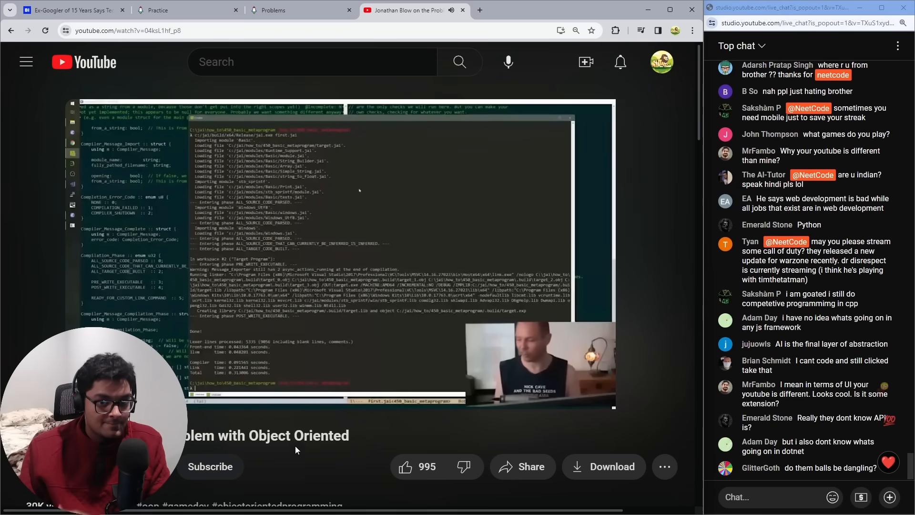
{"action": "mouse_move", "coordinate": [315, 308]}
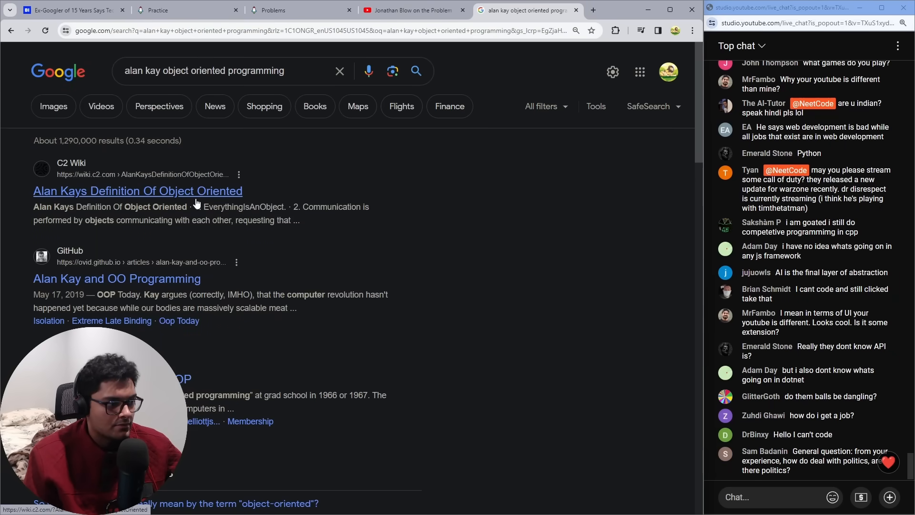
{"action": "scroll", "scroll_direction": "down", "scroll_amount": 3}
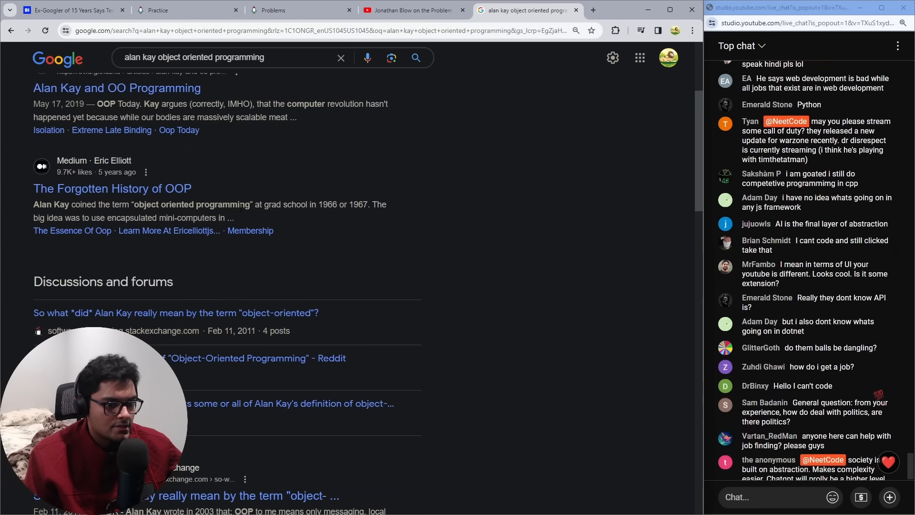
{"action": "left_click", "coordinate": [175, 313]}
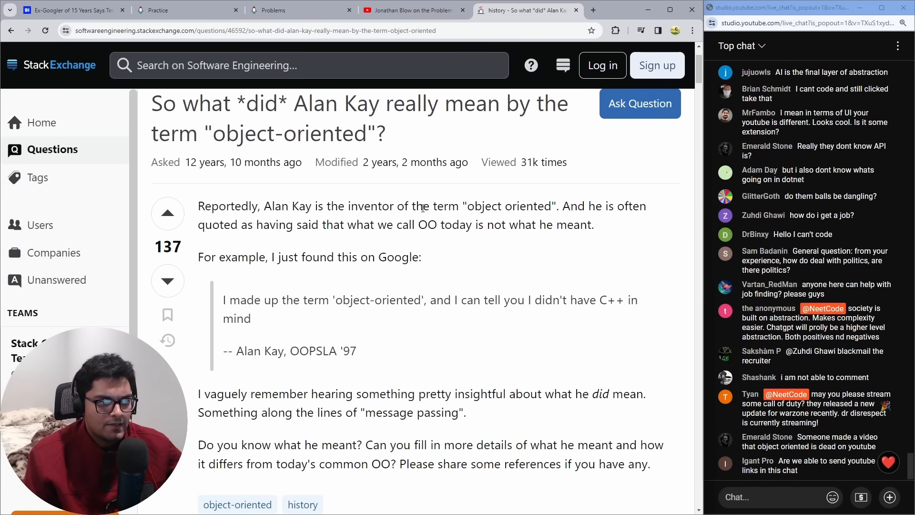
- Reach the top answer quoting Alan Kay's definition of OOP, then return to the YouTube clip
{"action": "double_click", "coordinate": [234, 225]}
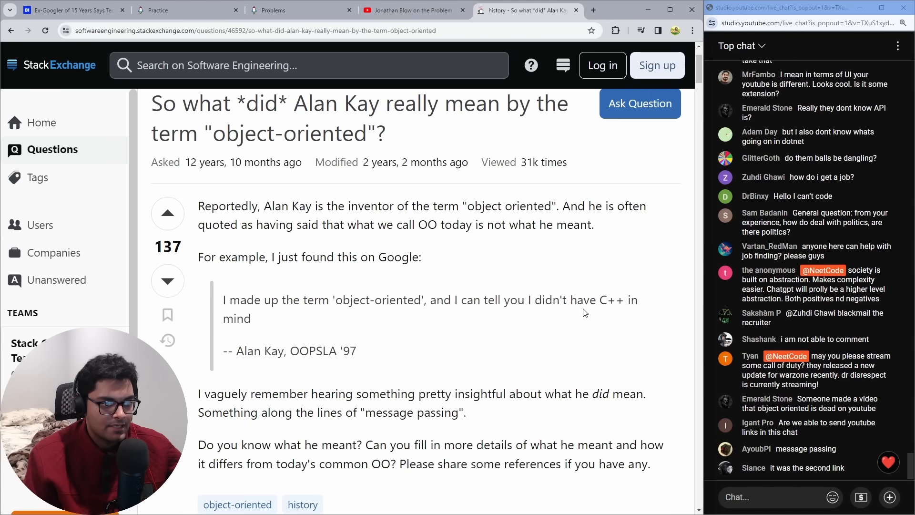
{"action": "scroll", "scroll_direction": "down", "scroll_amount": 3}
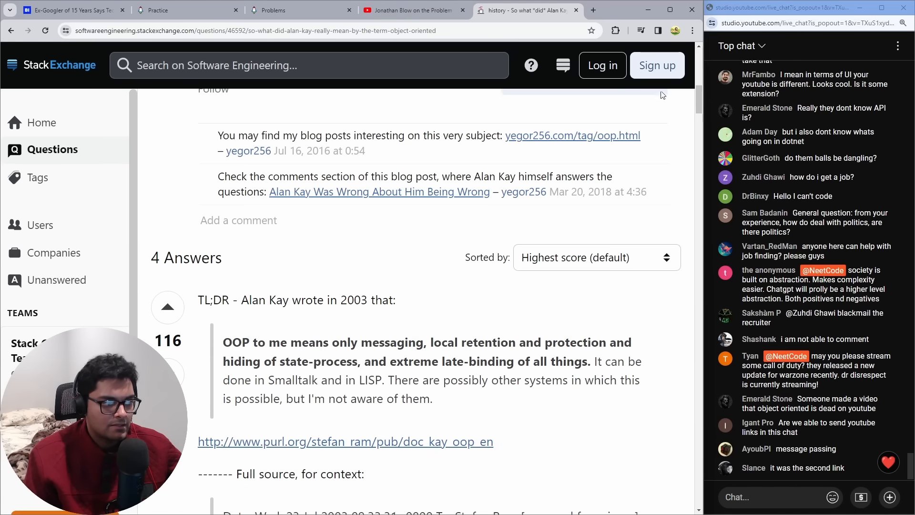
{"action": "left_click", "coordinate": [412, 10]}
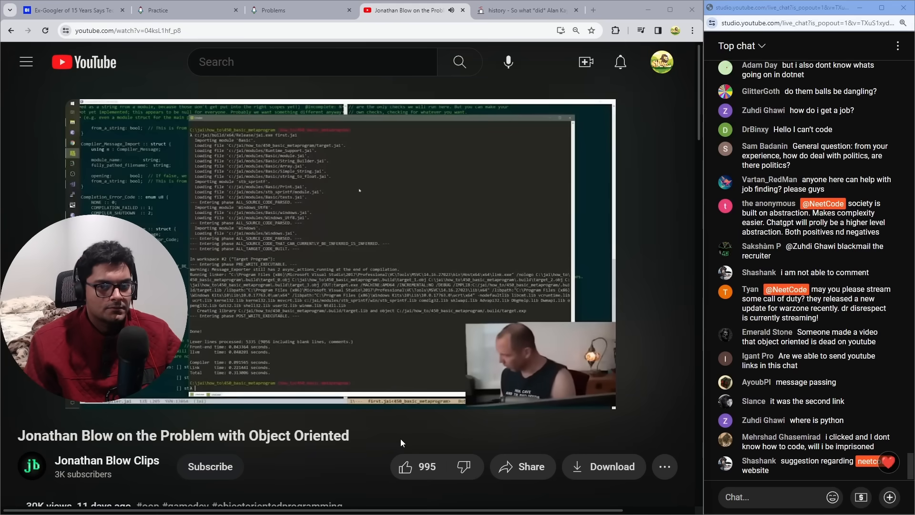
{"action": "mouse_move", "coordinate": [689, 487]}
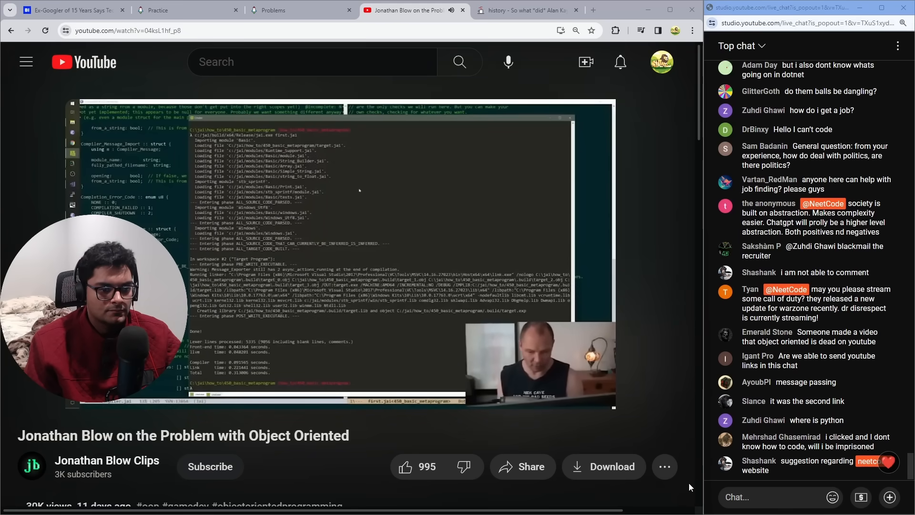
{"action": "mouse_move", "coordinate": [471, 429]}
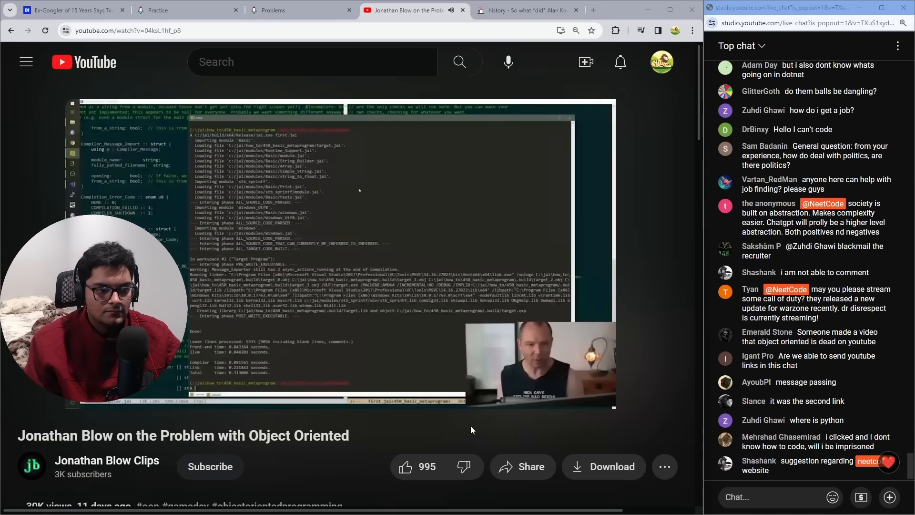
{"action": "scroll", "scroll_direction": "down", "scroll_amount": 3}
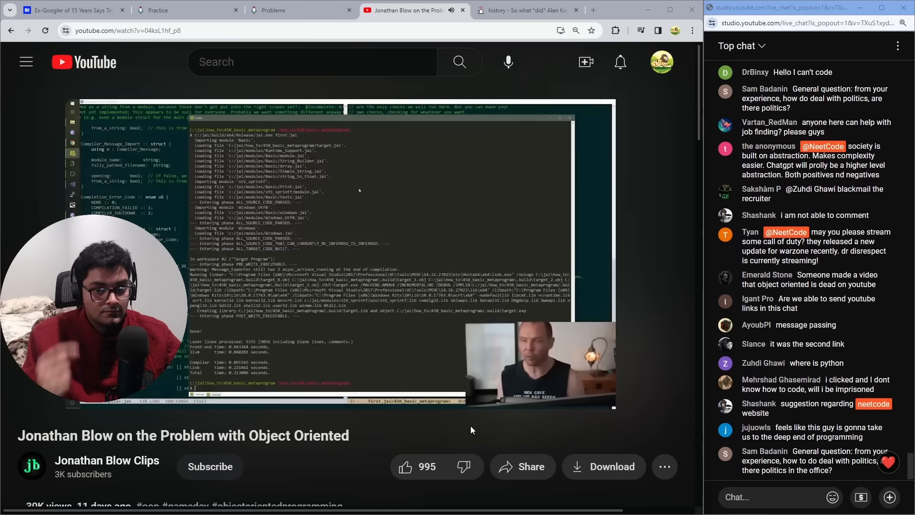
{"action": "mouse_move", "coordinate": [374, 275]}
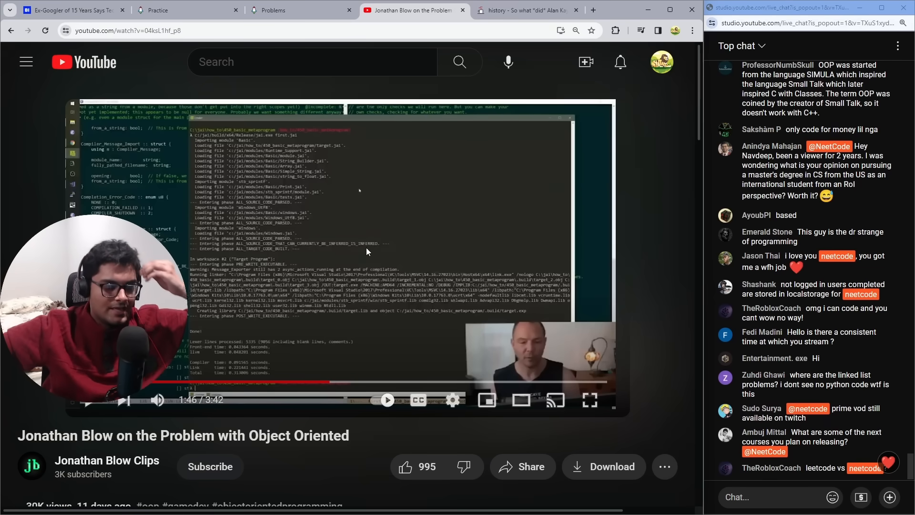
{"action": "scroll", "scroll_direction": "down", "scroll_amount": 3}
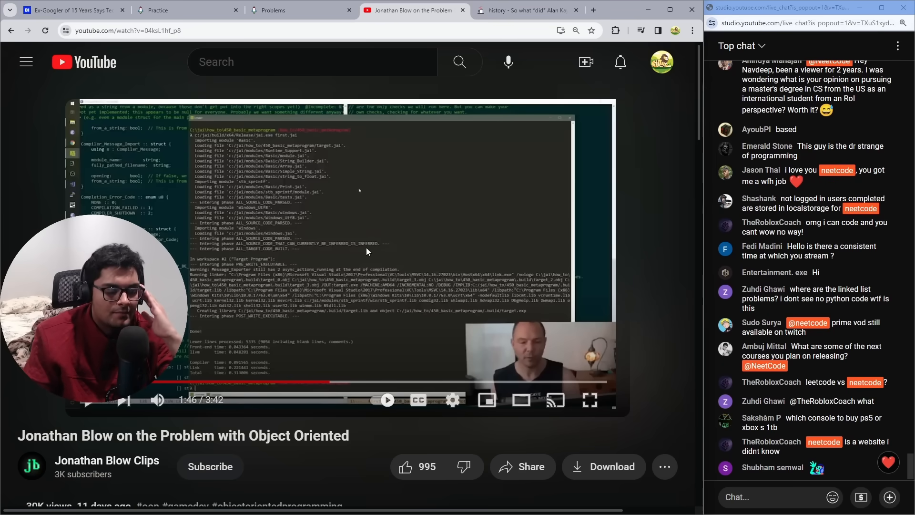
{"action": "mouse_move", "coordinate": [551, 74]}
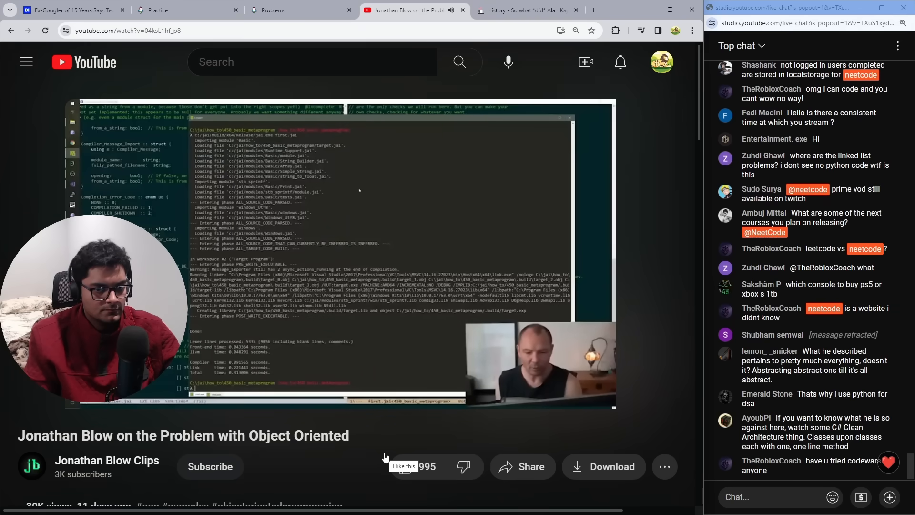
{"action": "mouse_move", "coordinate": [413, 443]}
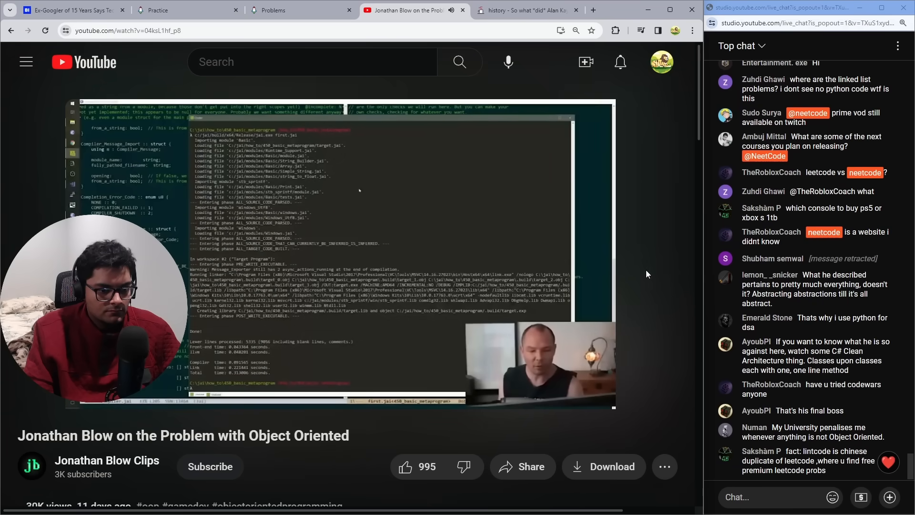
{"action": "scroll", "scroll_direction": "down", "scroll_amount": 3}
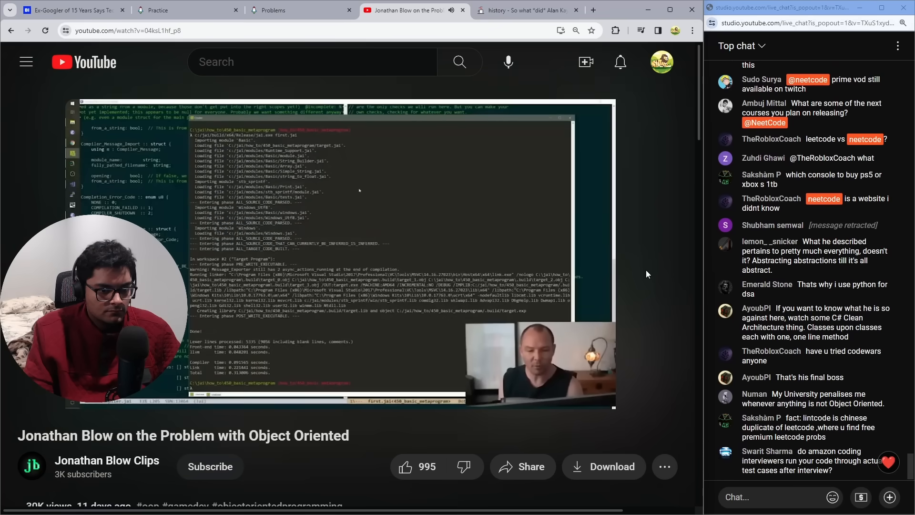
{"action": "mouse_move", "coordinate": [656, 273]}
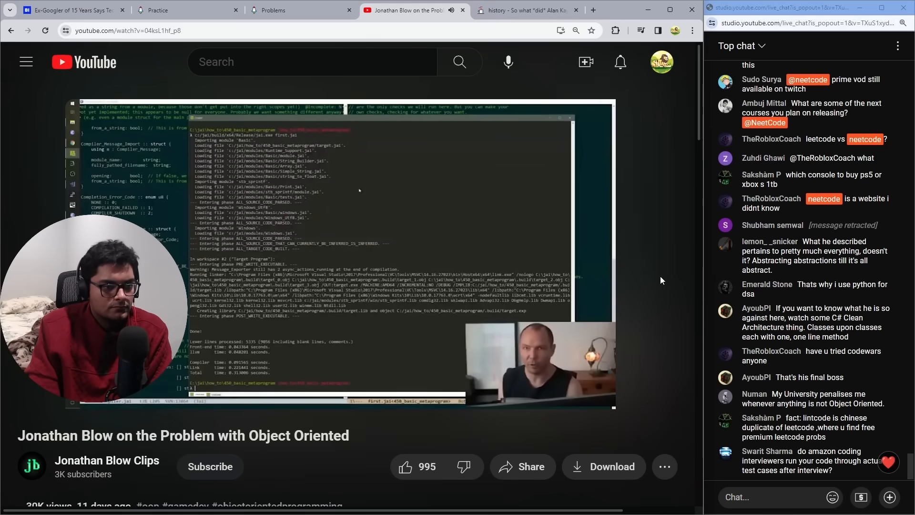
{"action": "mouse_move", "coordinate": [653, 285]}
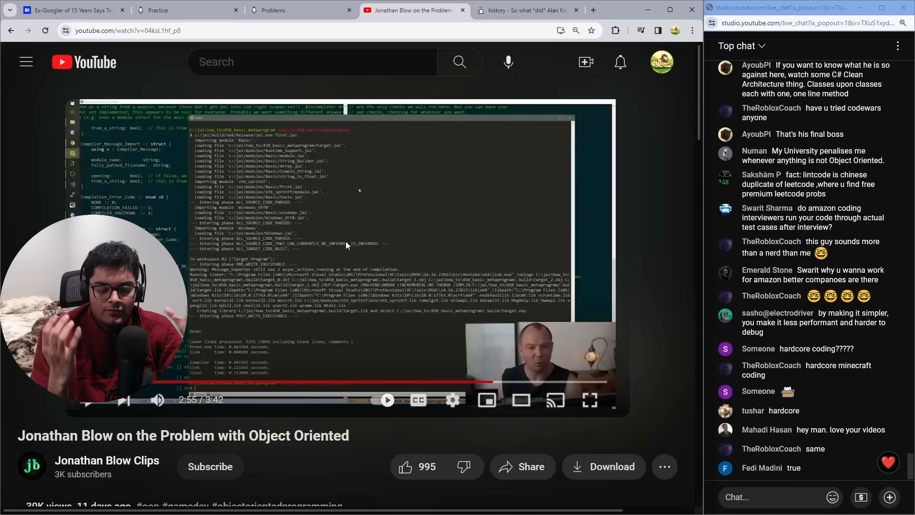
- Scroll through the page while the Jonathan Blow clip continues toward 2:57
{"action": "scroll", "scroll_direction": "down", "scroll_amount": 3}
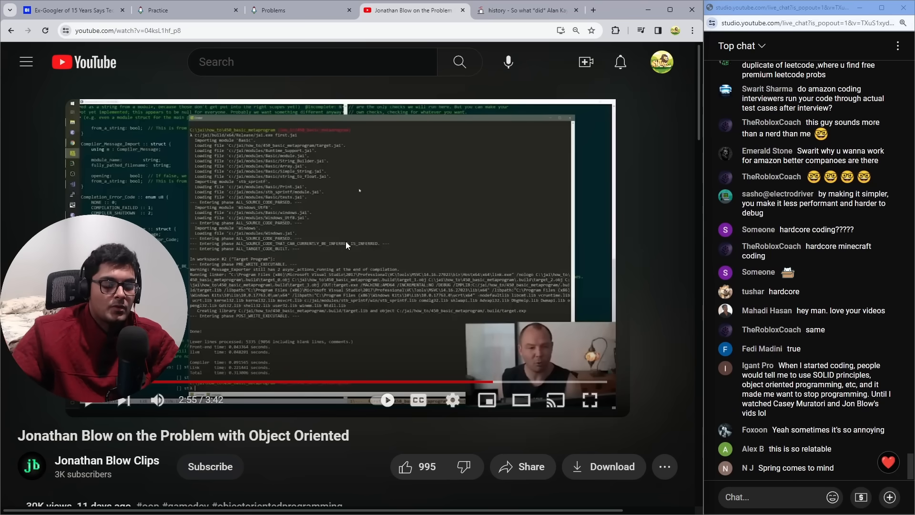
{"action": "scroll", "scroll_direction": "down", "scroll_amount": 3}
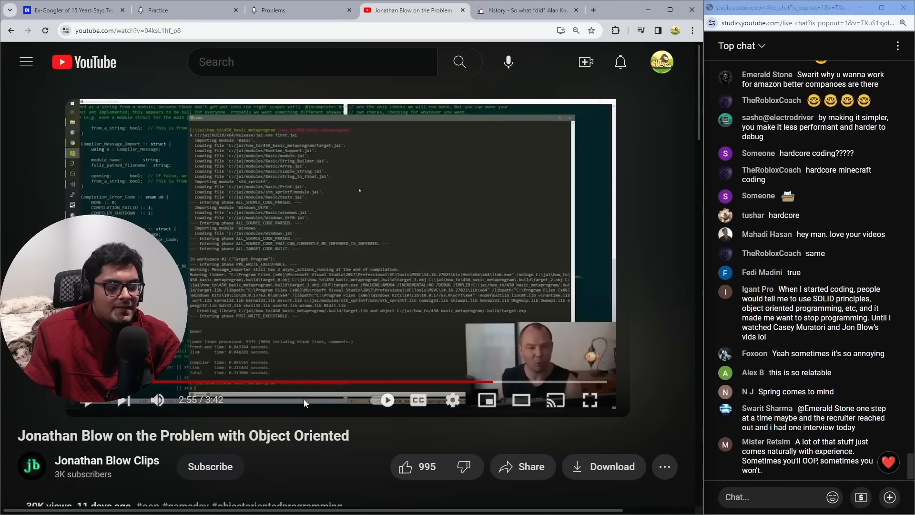
{"action": "mouse_move", "coordinate": [355, 382]}
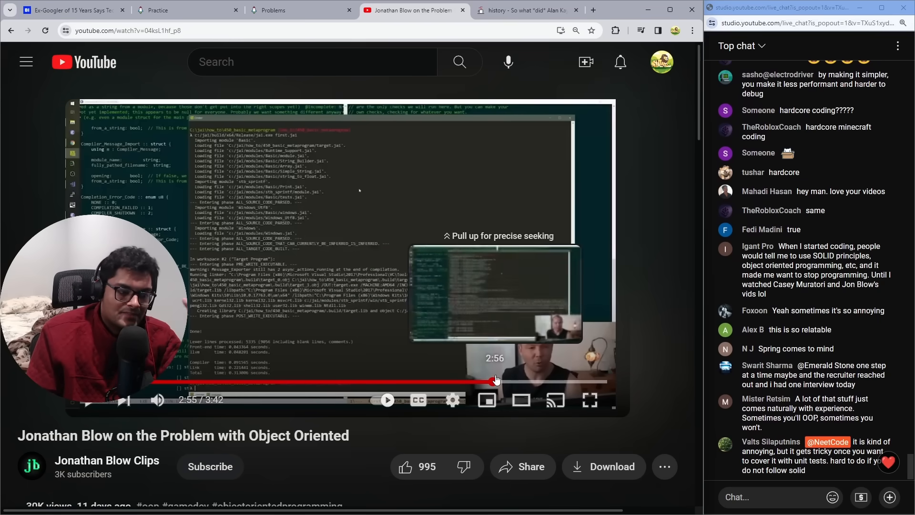
{"action": "mouse_move", "coordinate": [392, 266]}
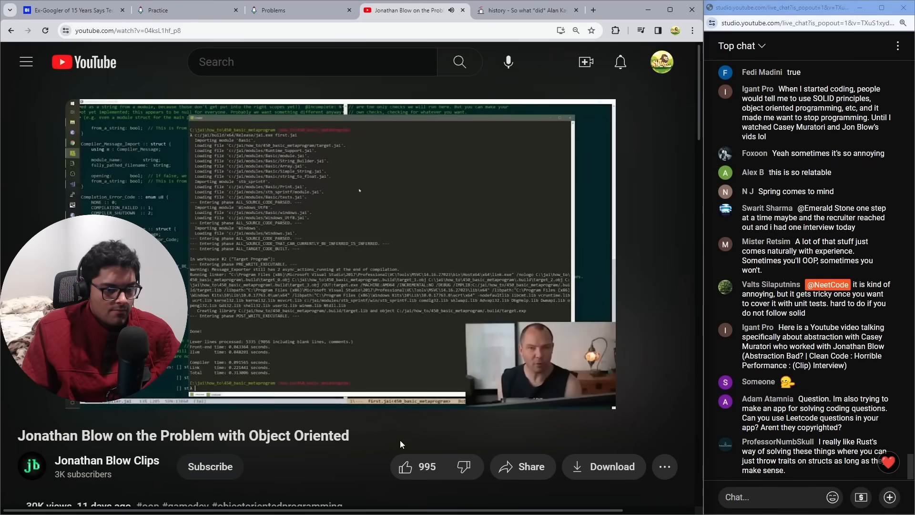
{"action": "scroll", "scroll_direction": "down", "scroll_amount": 3}
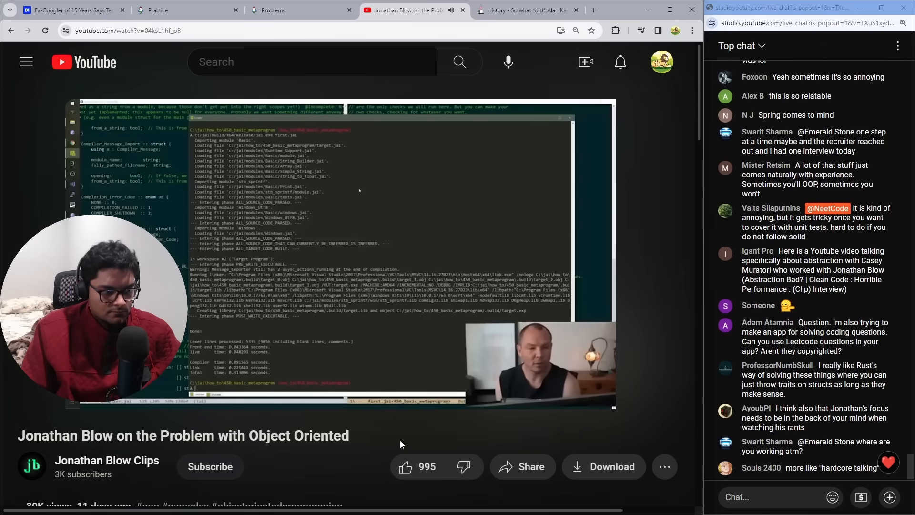
{"action": "mouse_move", "coordinate": [496, 469]}
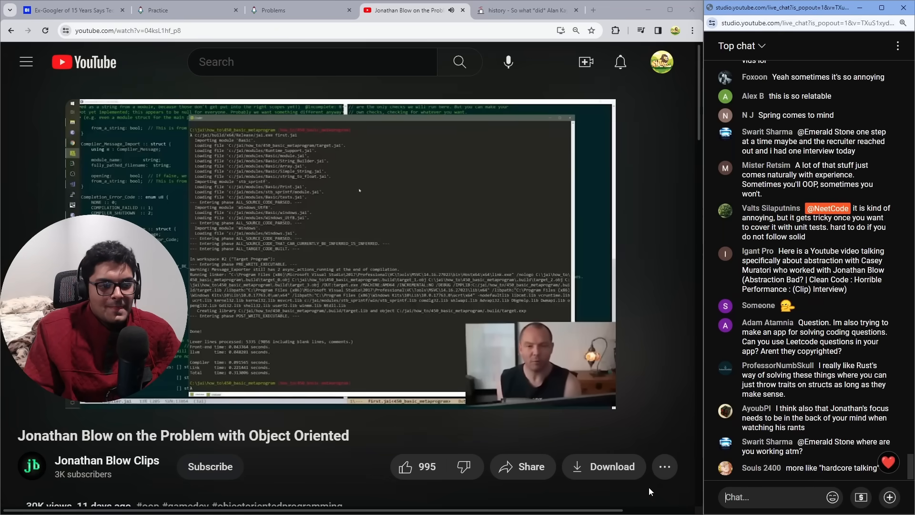
{"action": "mouse_move", "coordinate": [438, 426]}
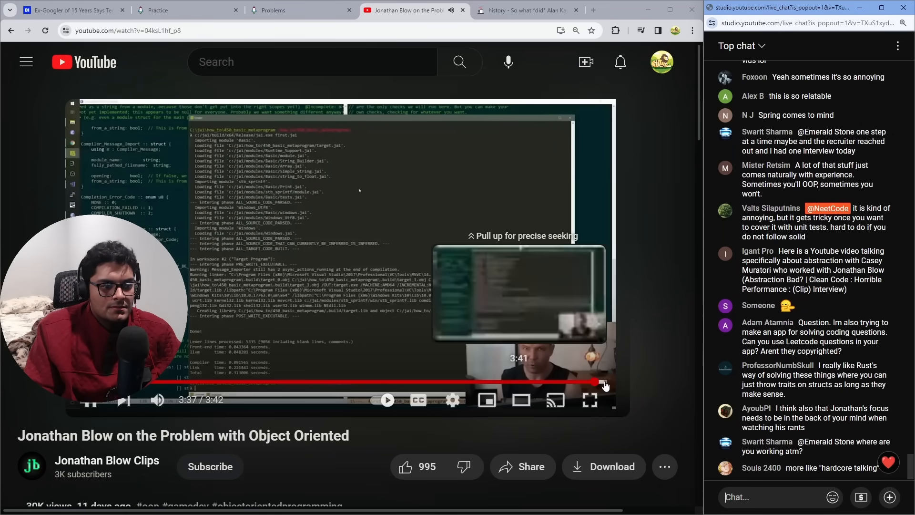
- Seek the clip to its end at 3:42 and select 'Object Oriented' in the title
{"action": "left_click", "coordinate": [595, 382]}
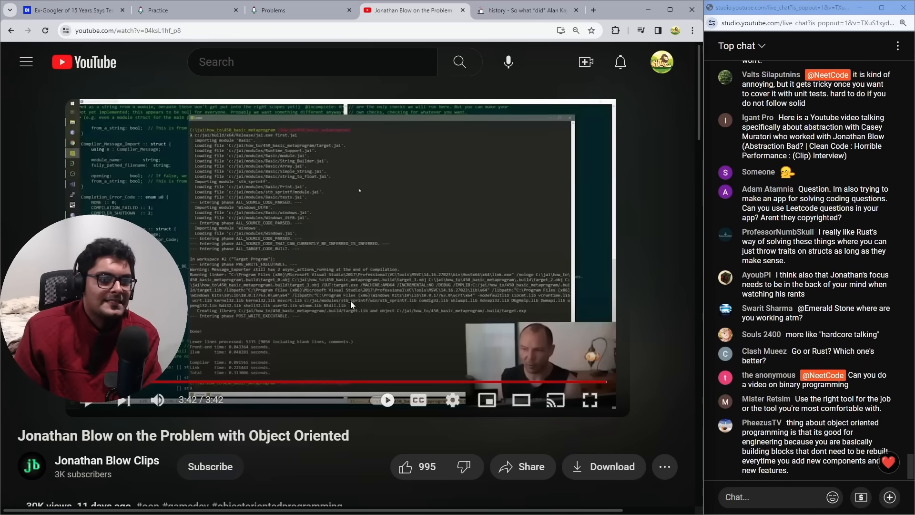
{"action": "double_click", "coordinate": [312, 435]}
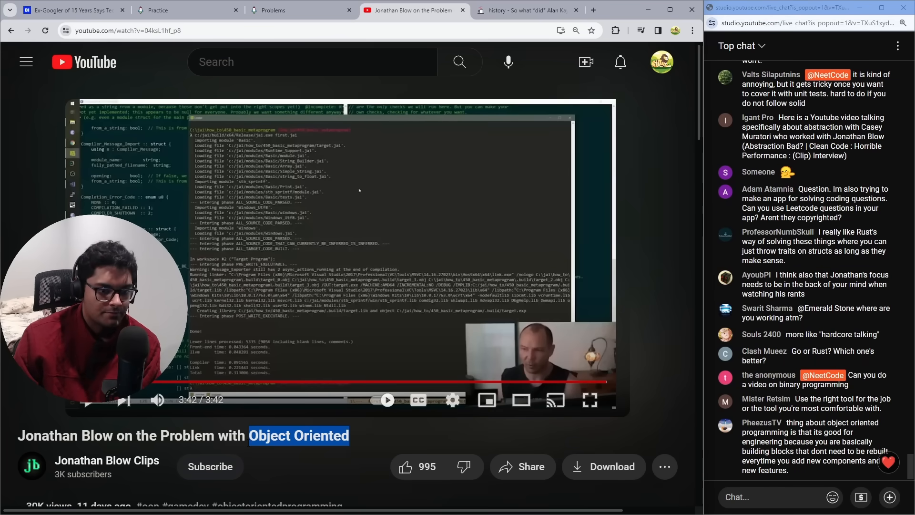
- Search YouTube for 'why oop is bad' and scroll the results led by 'Object-Oriented Programming is Bad'
{"action": "left_click", "coordinate": [301, 62]}
{"action": "type", "text": "why oop is bad"}
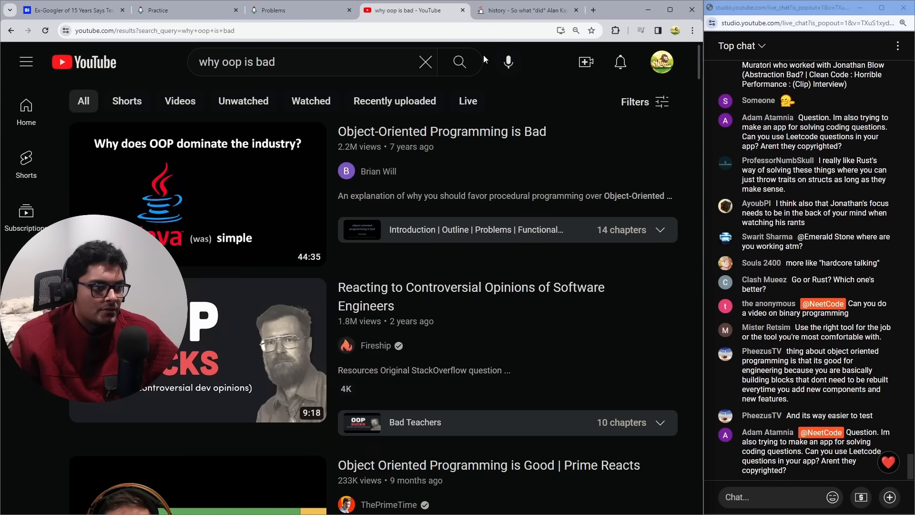
{"action": "mouse_move", "coordinate": [202, 145]}
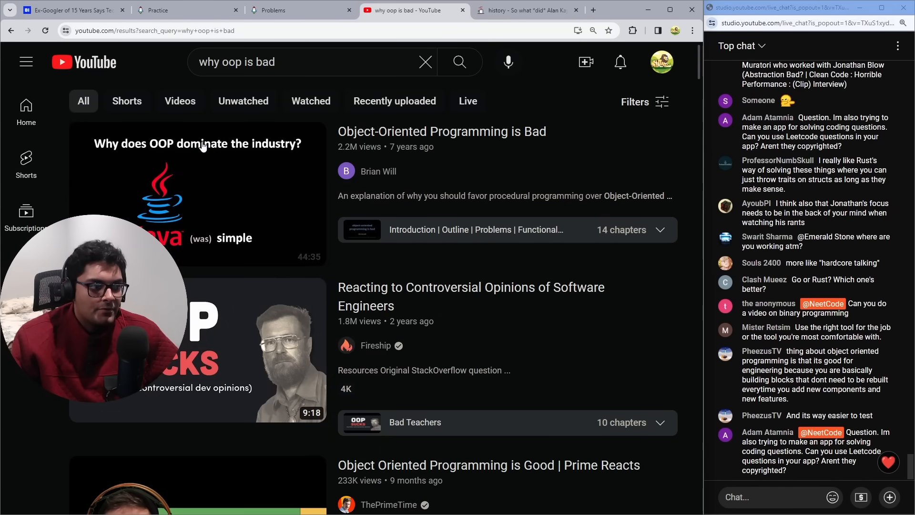
{"action": "mouse_move", "coordinate": [549, 112]}
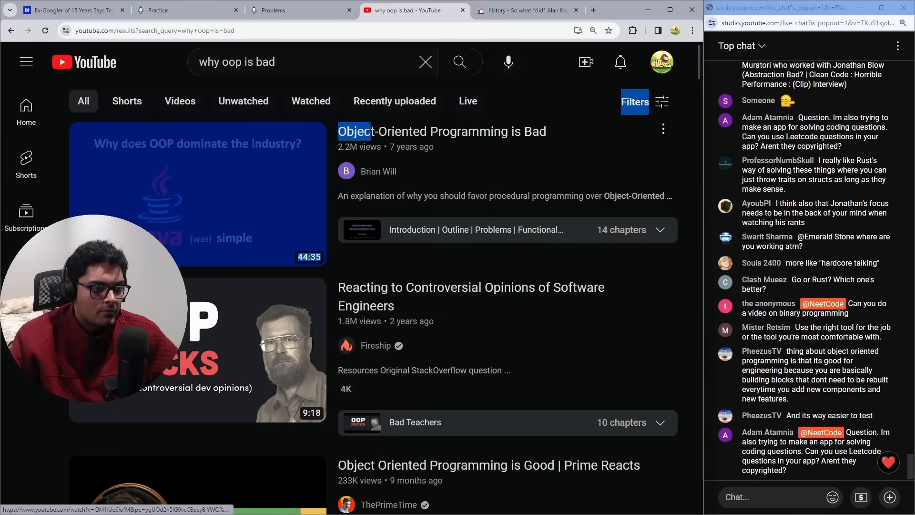
{"action": "mouse_move", "coordinate": [545, 102]}
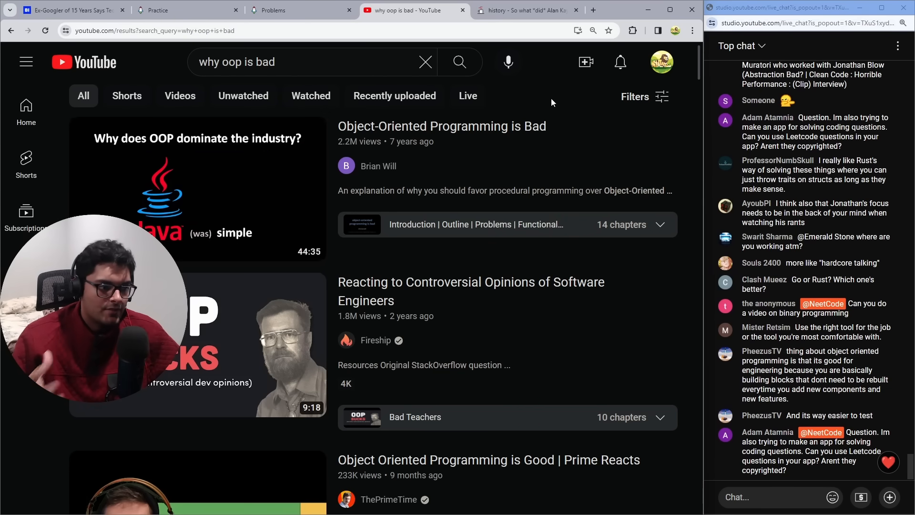
{"action": "scroll", "scroll_direction": "down", "scroll_amount": 3}
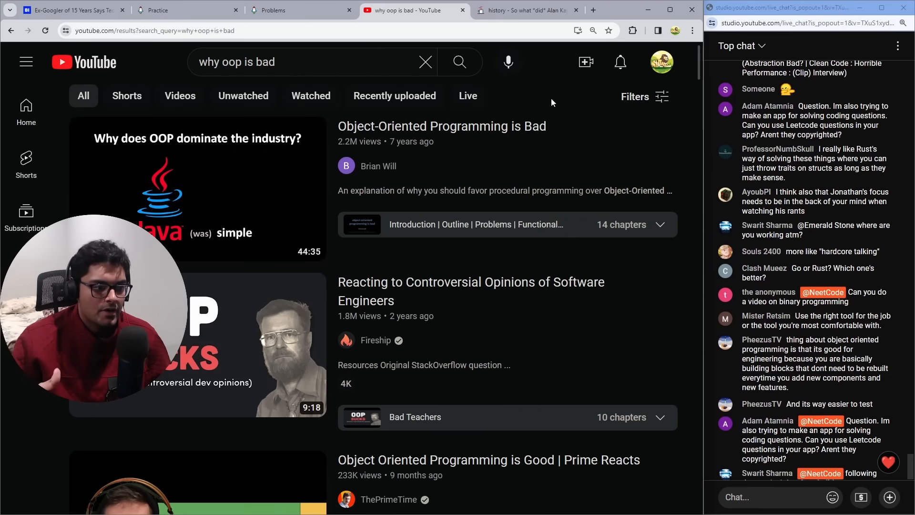